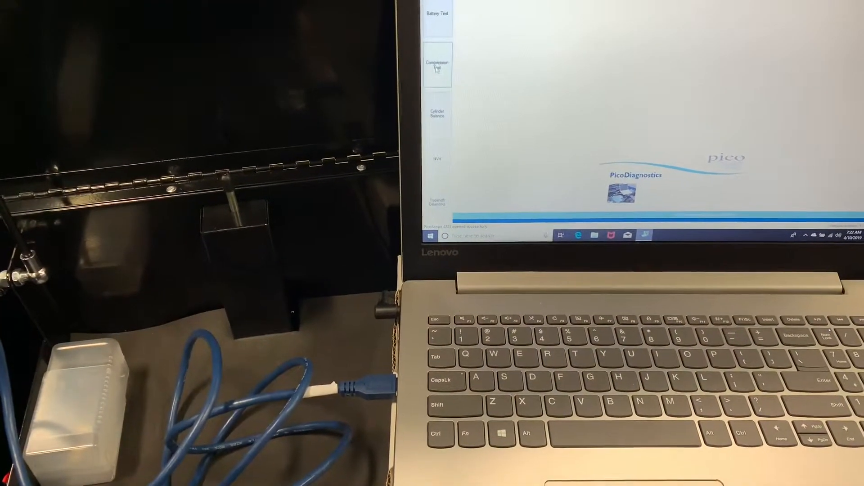
- Open the Compression Test from the test list
click(438, 65)
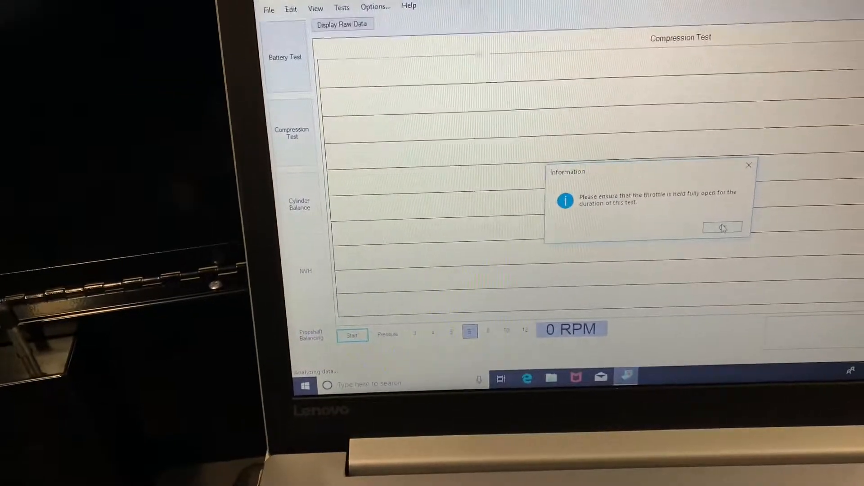
- Acknowledge the hold-throttle-open notice so the test waits for the converter
click(722, 227)
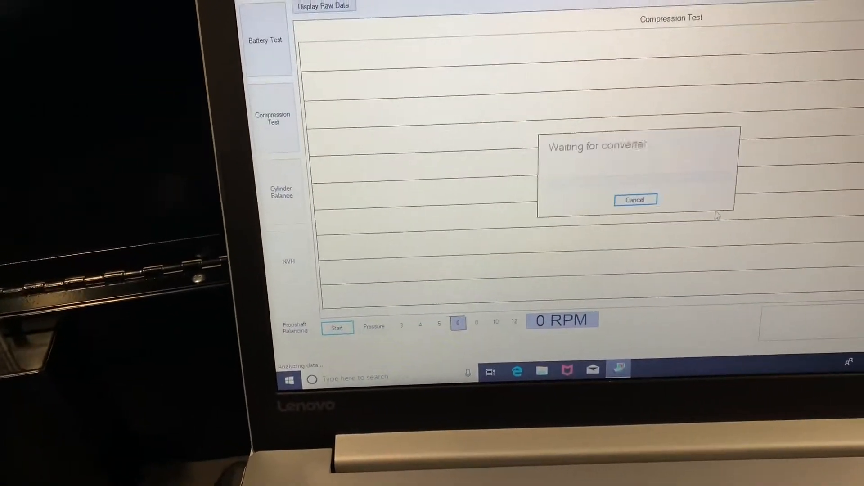